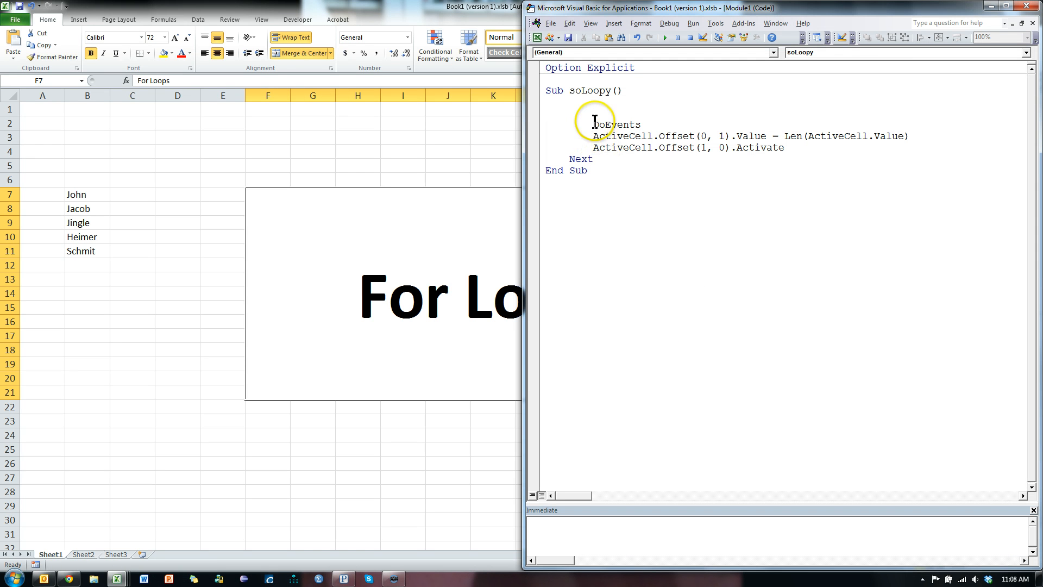
# - Clear out the three loop-body statements and start a For line above them
pyautogui.moveTo(595, 124); pyautogui.dragTo(783, 147)
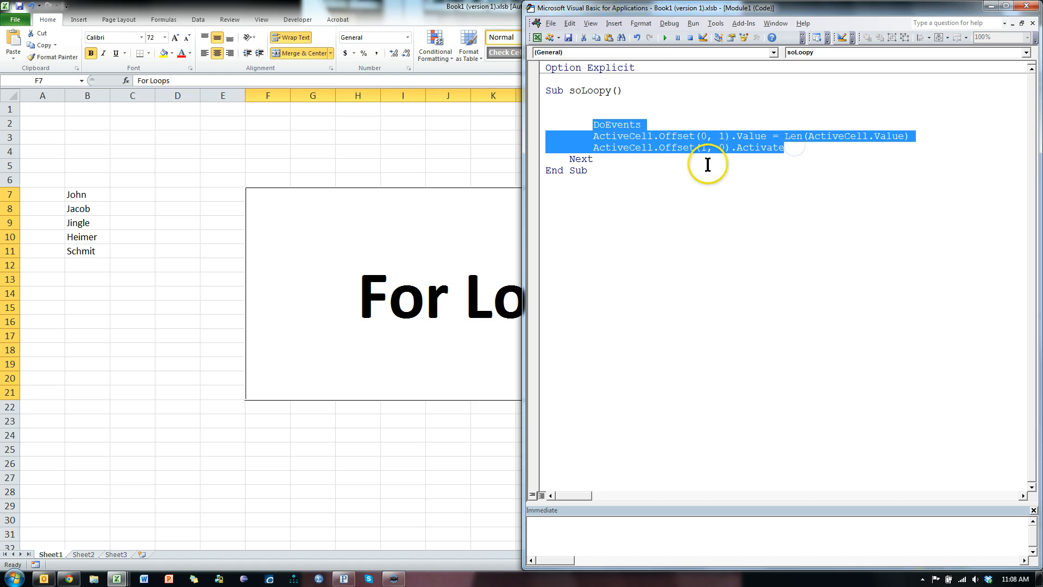
pyautogui.press('delete')
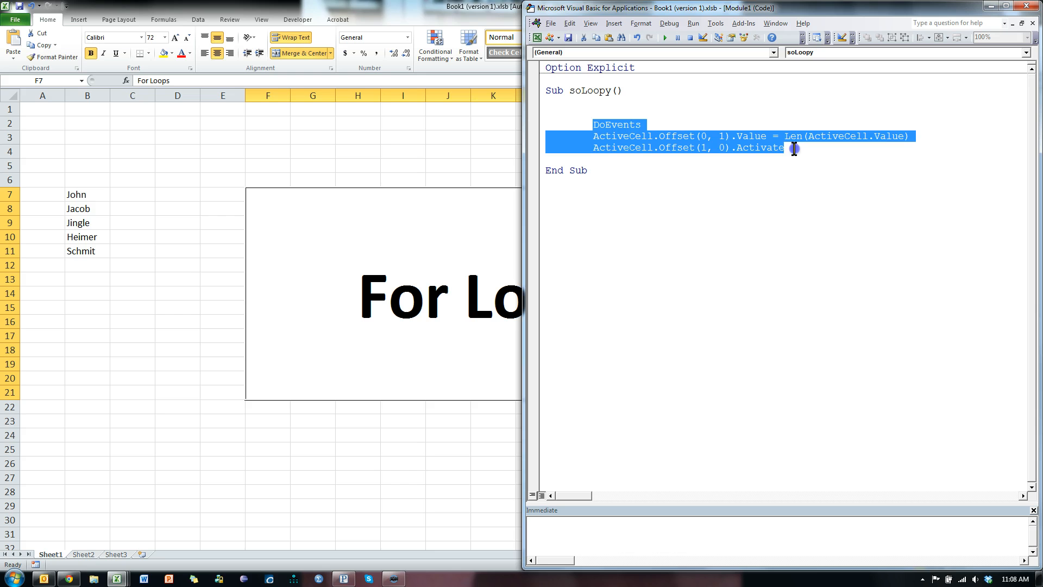
pyautogui.click(564, 112)
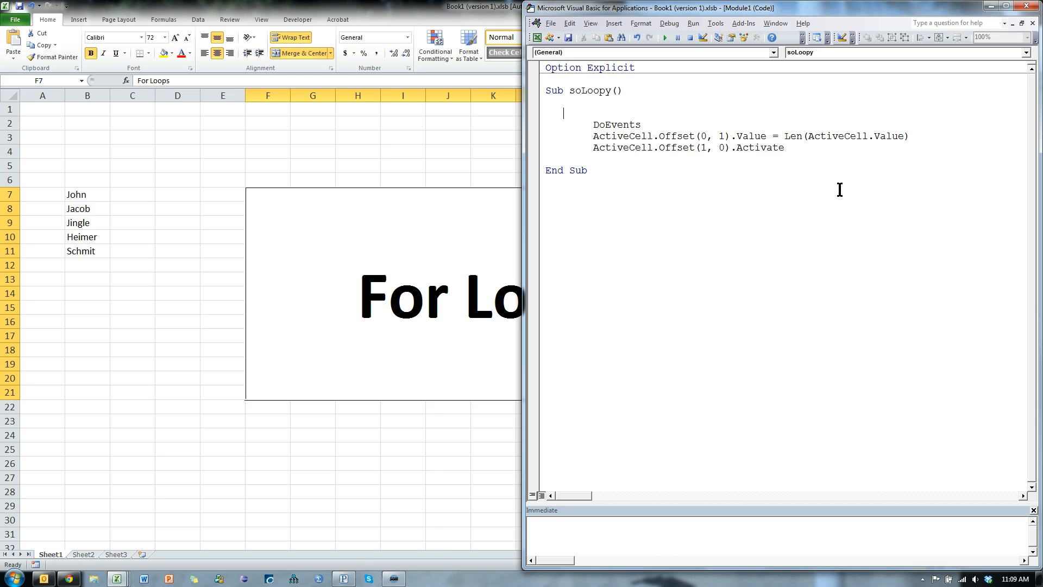
pyautogui.write('For')
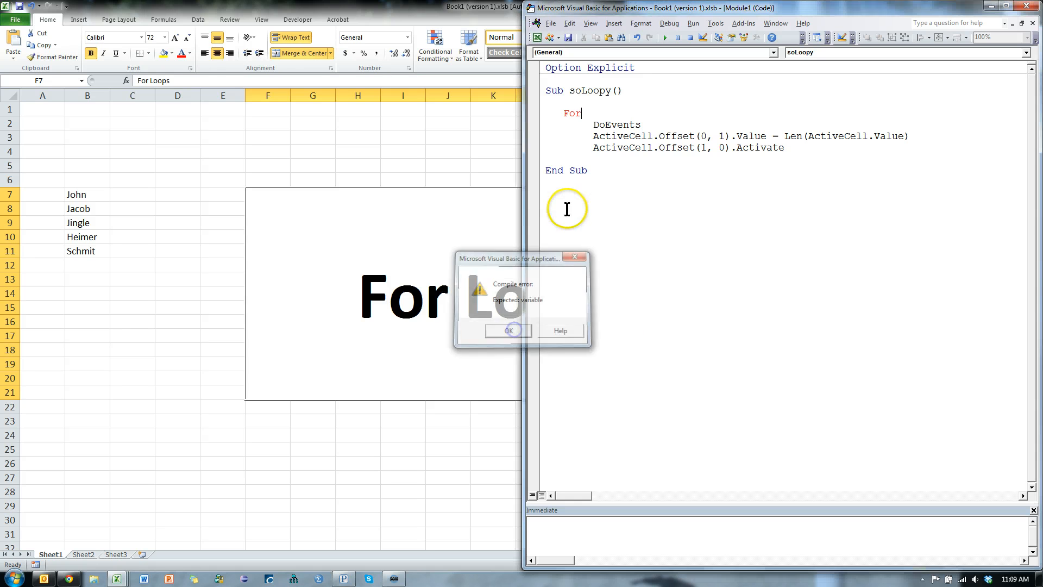
# - Add the closing Next line below the loop body
pyautogui.click(507, 331)
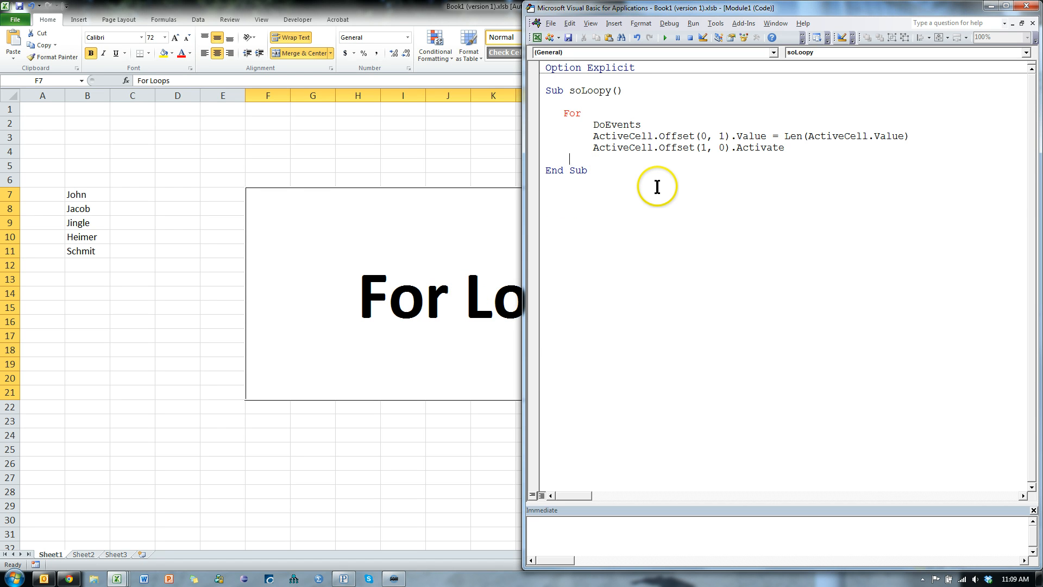
pyautogui.write('Next')
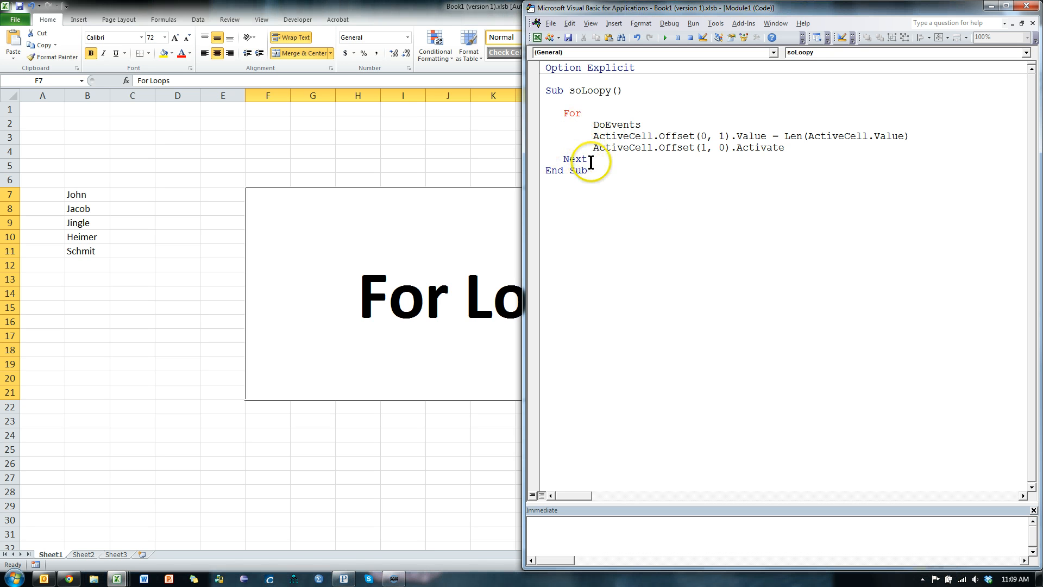
pyautogui.moveTo(773, 174)
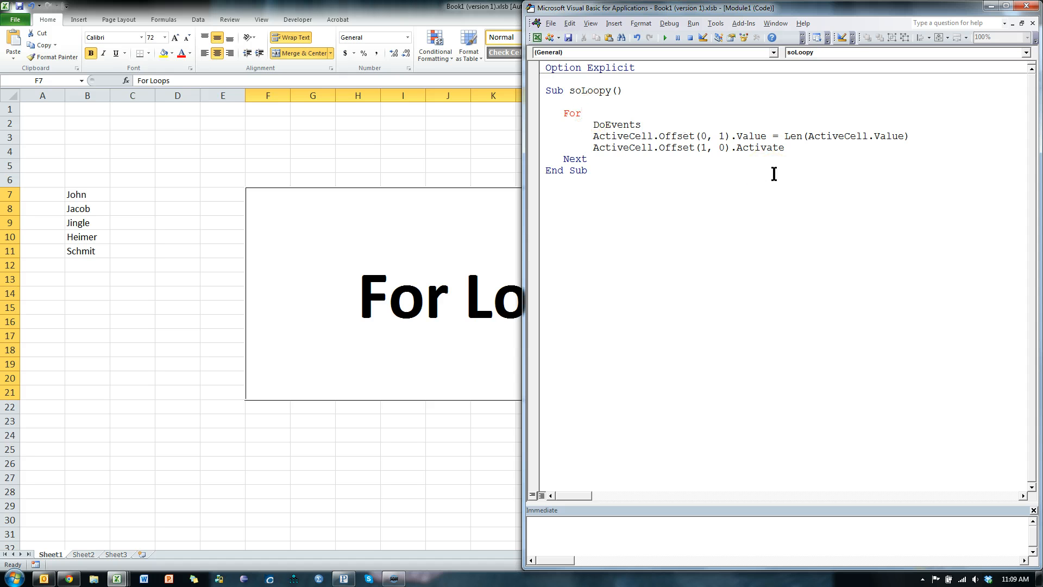
# - Complete the header as For Each cell In ActiveCell.CurrentRegion
pyautogui.write('each')
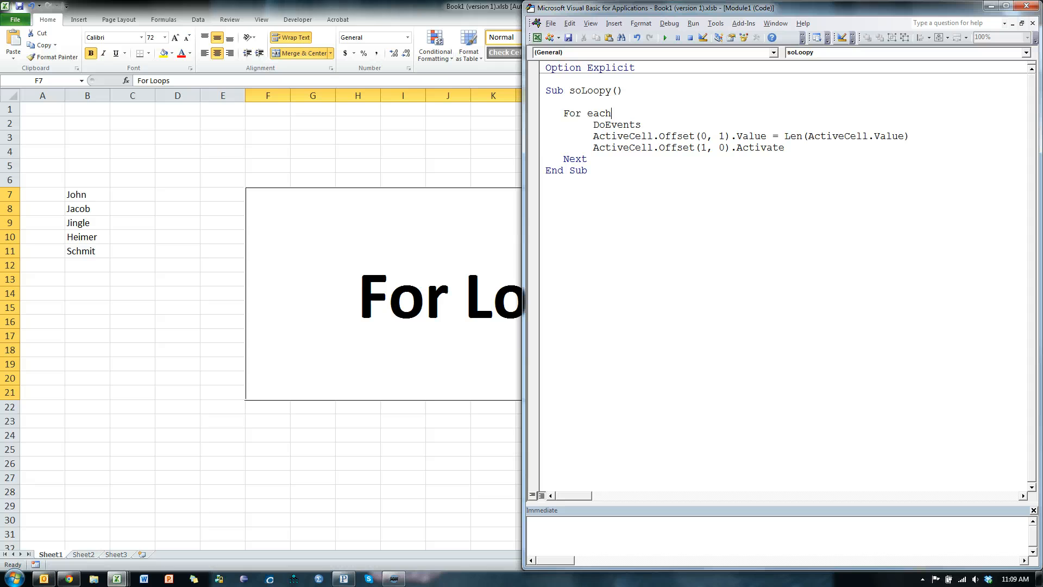
pyautogui.write('cell in')
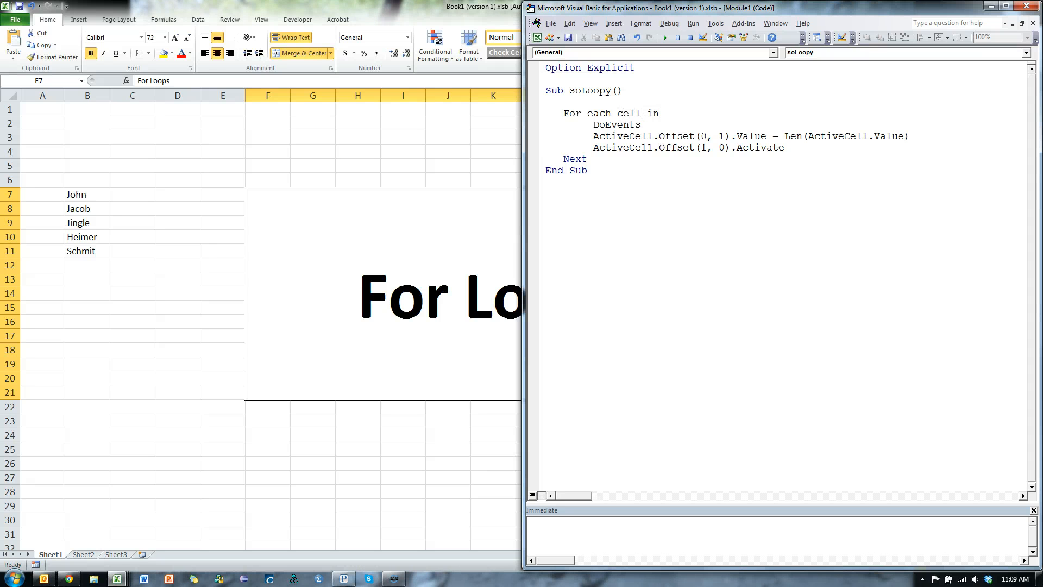
pyautogui.write('activecell.')
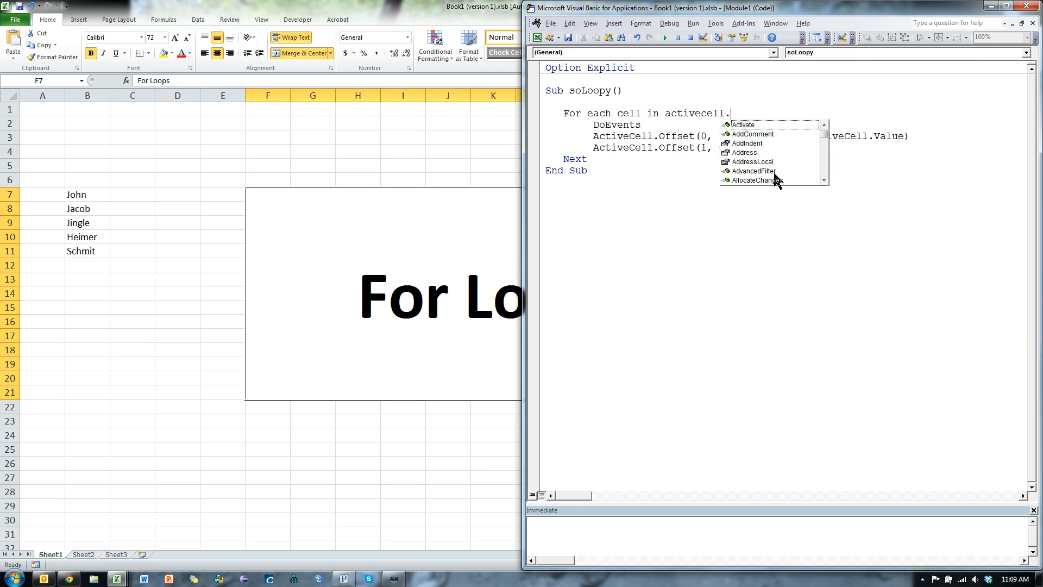
pyautogui.write('CurrentRegion')
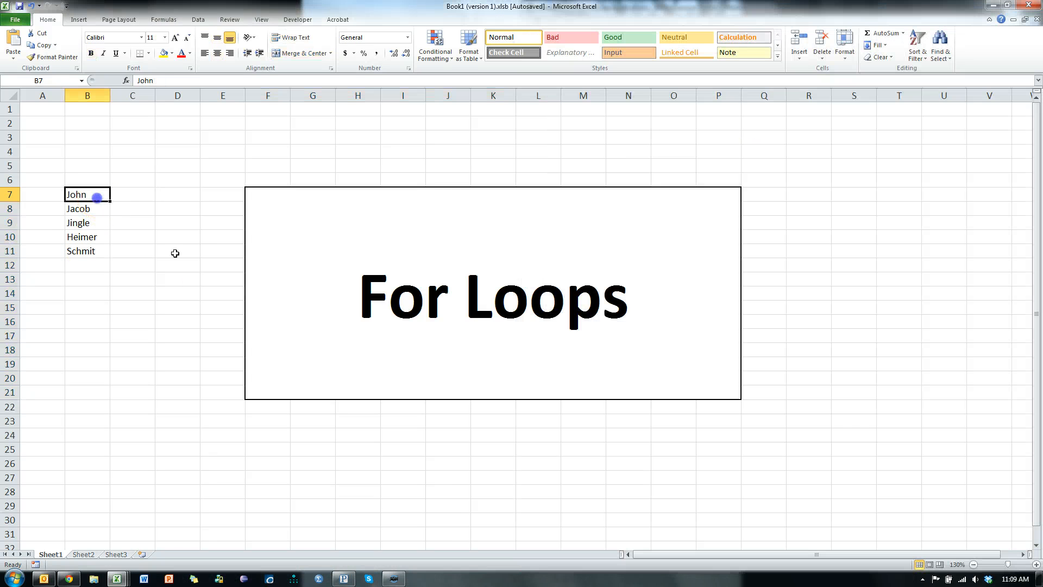
# - Select B7 in Excel as the start and declare cell with Dim cell As Range
pyautogui.moveTo(87, 195); pyautogui.dragTo(87, 251)
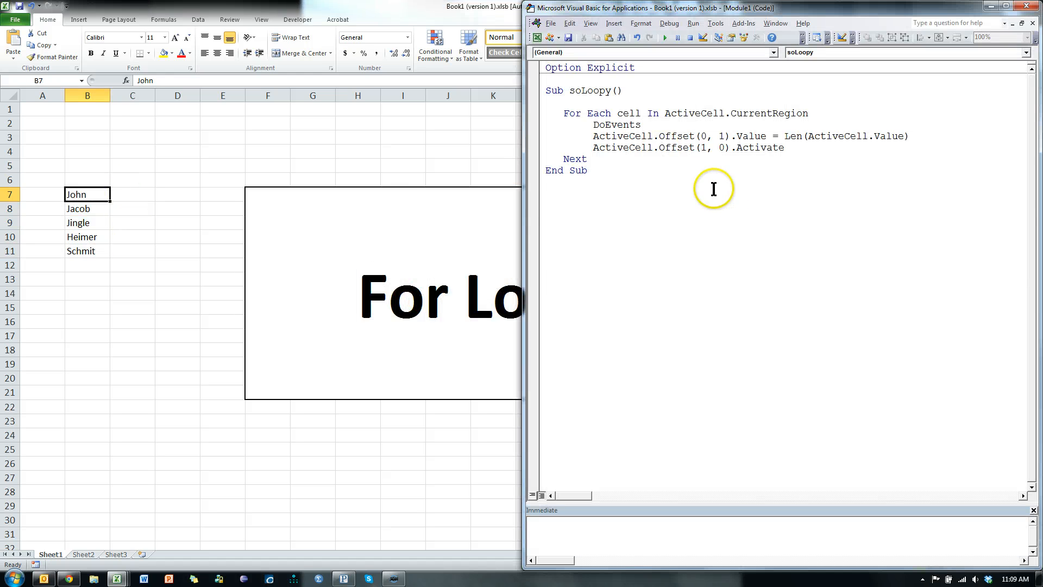
pyautogui.moveTo(668, 136)
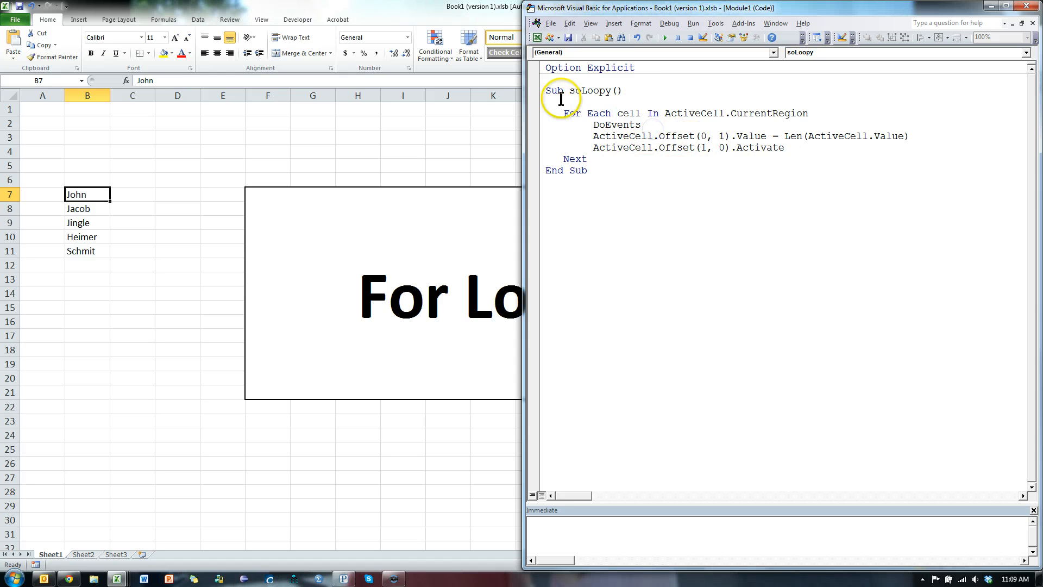
pyautogui.write('di')
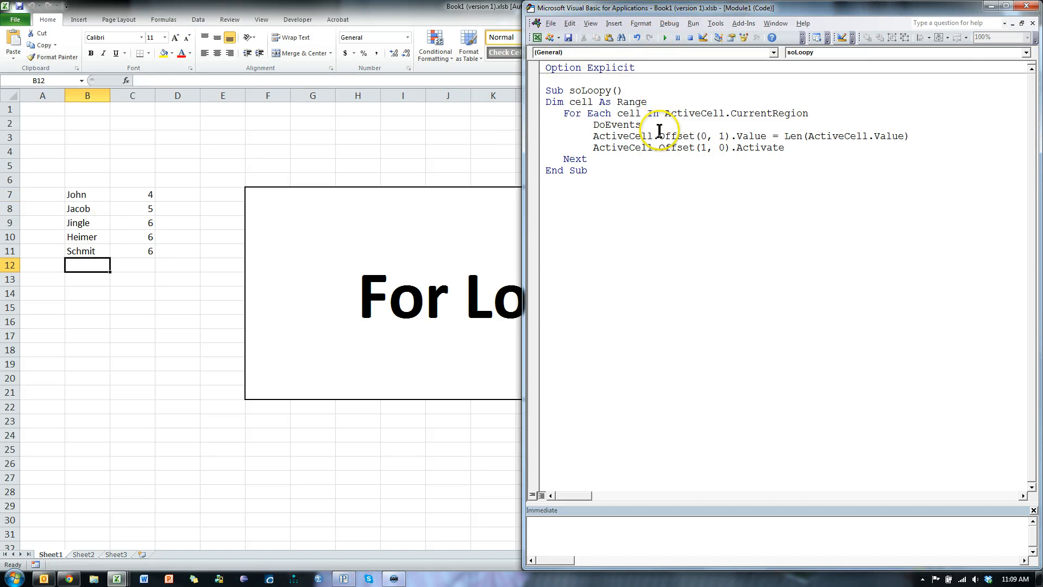
pyautogui.moveTo(803, 129)
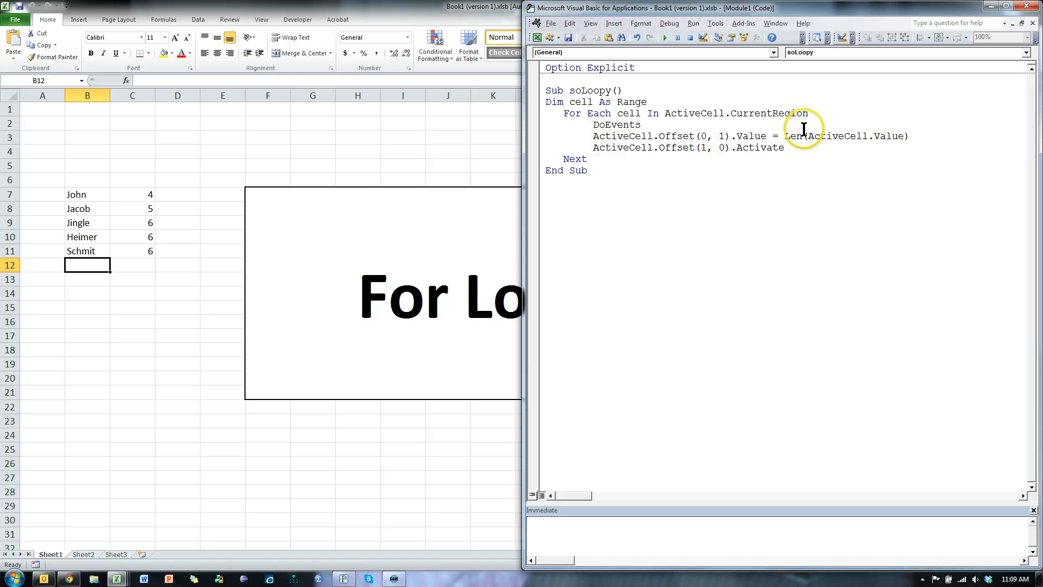
pyautogui.doubleClick(835, 136)
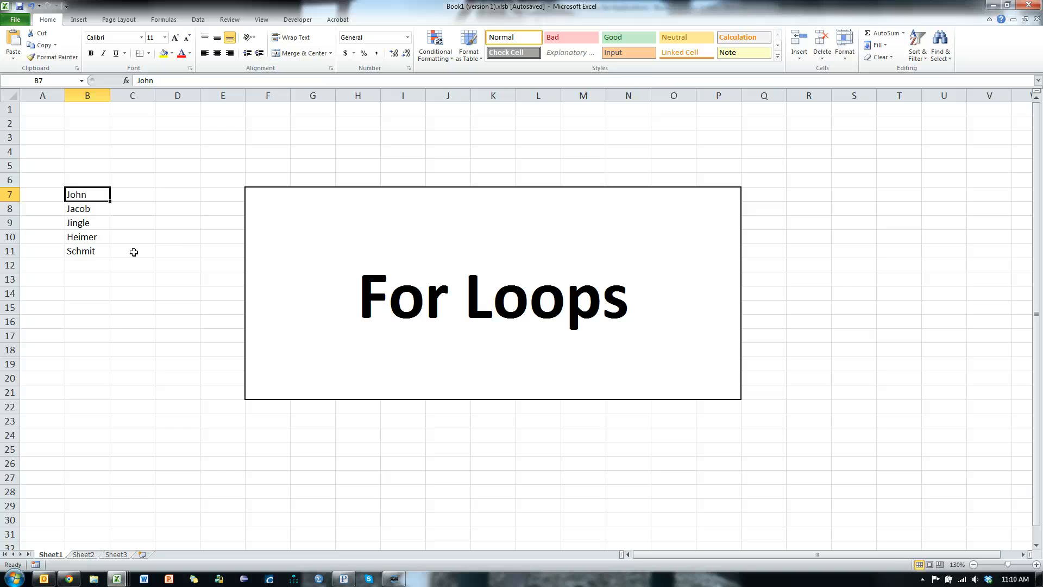
# - Test from B7 over the names again and select the closing Next for editing
pyautogui.moveTo(43, 138); pyautogui.dragTo(177, 428)
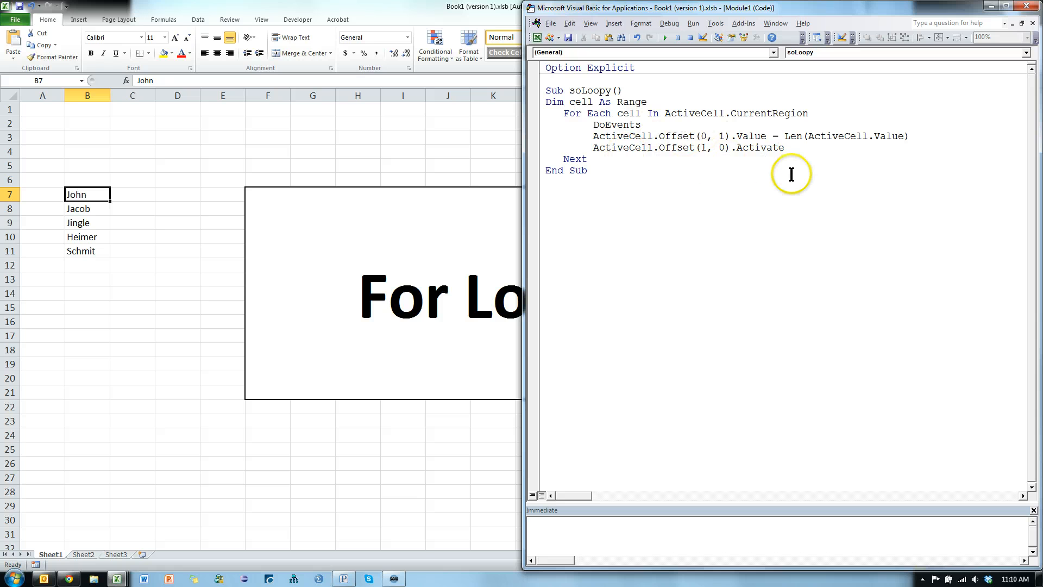
pyautogui.doubleClick(574, 159)
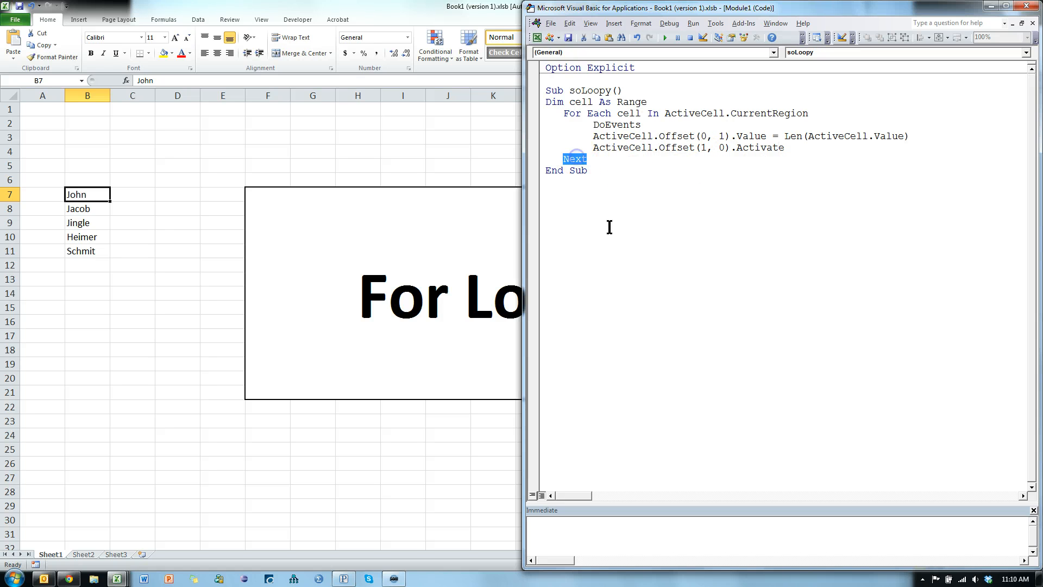
pyautogui.moveTo(655, 102)
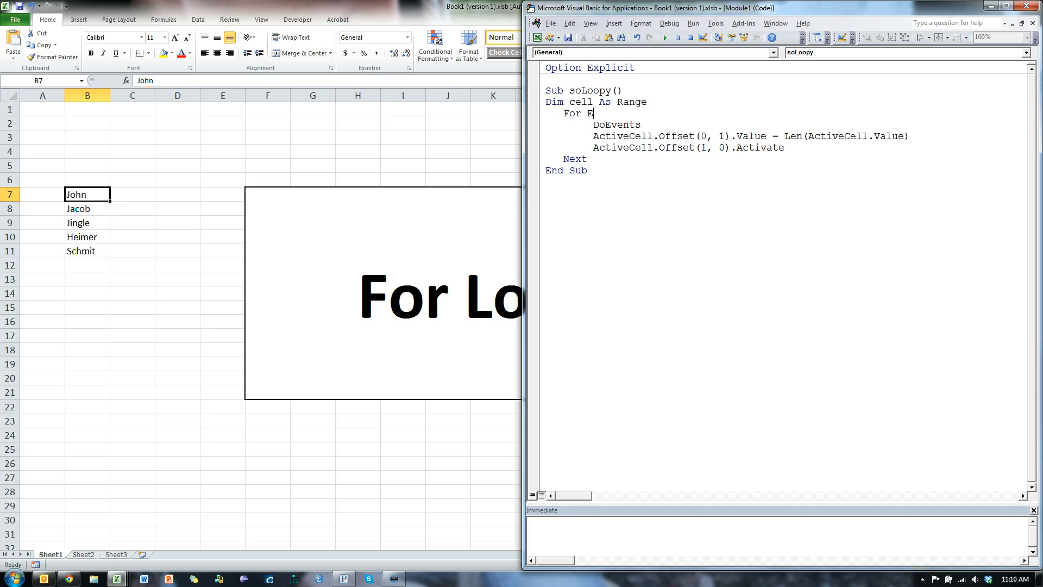
# - Rewrite the loop header to run from 7 To ActiveCell.End(xlDown).Row
pyautogui.press('backspace')
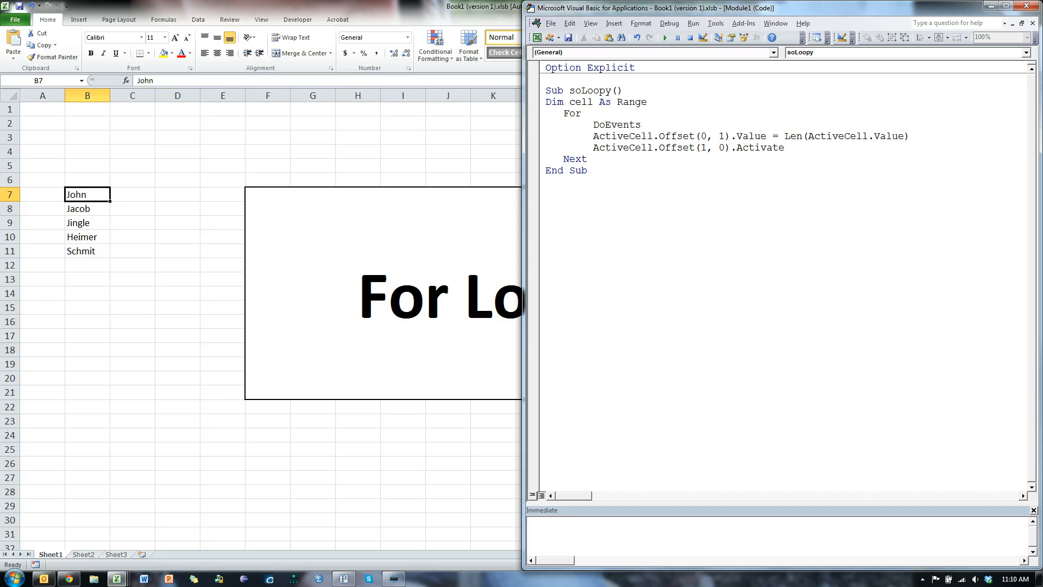
pyautogui.write('cell =')
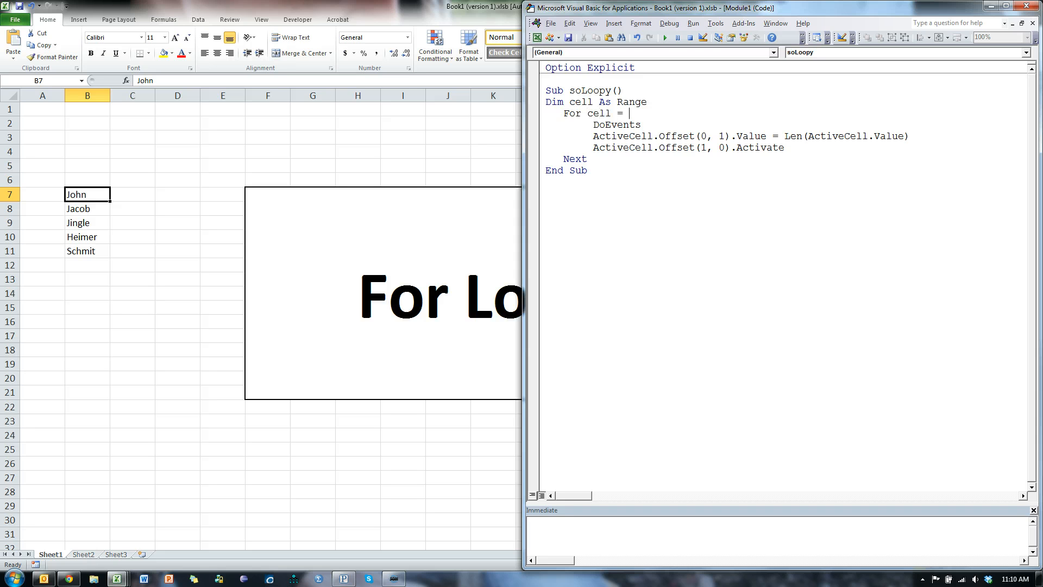
pyautogui.write('7')
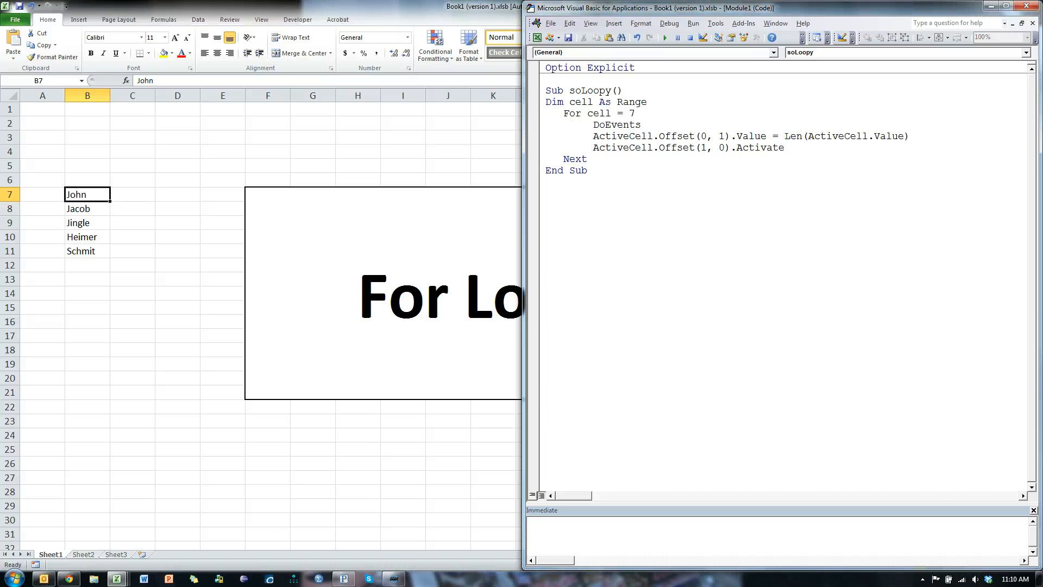
pyautogui.write('to')
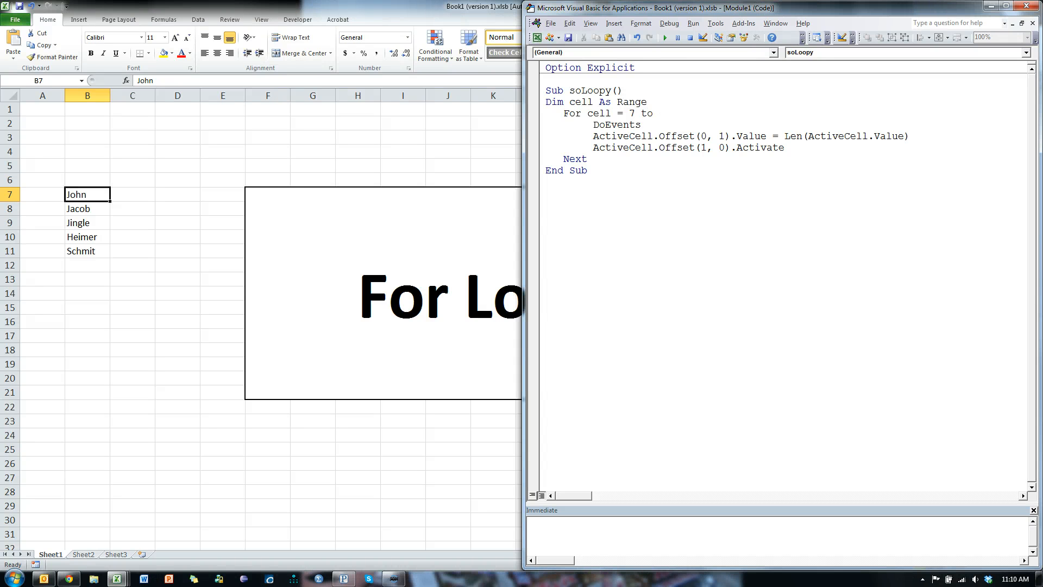
pyautogui.write('range(')
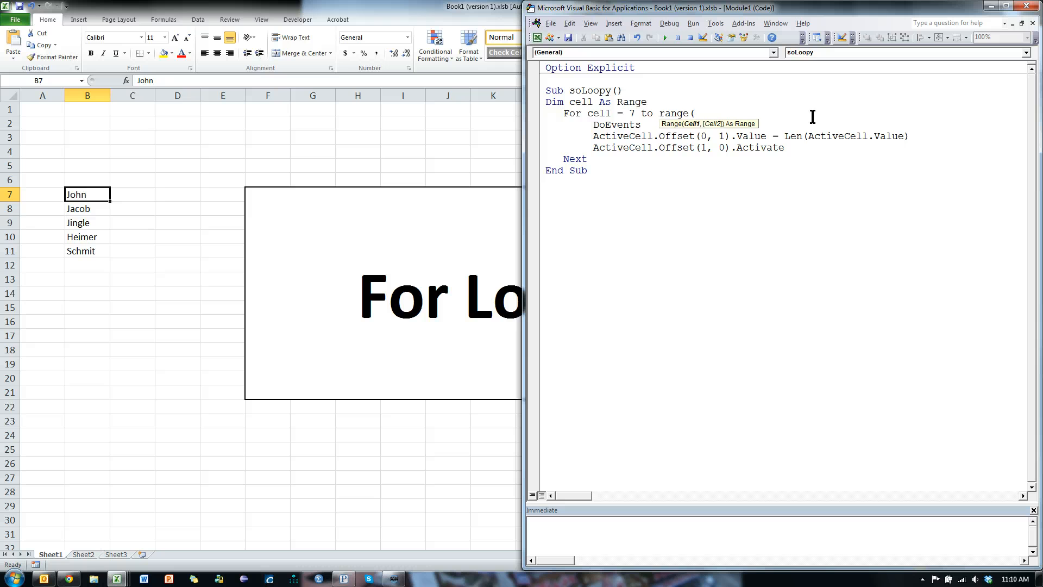
pyautogui.write('activece')
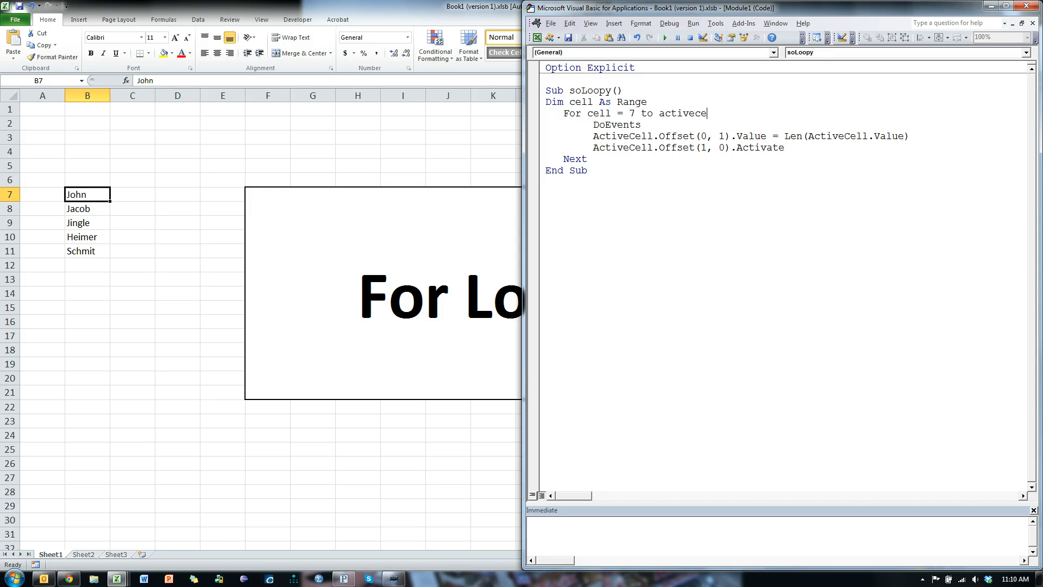
pyautogui.write('.End(')
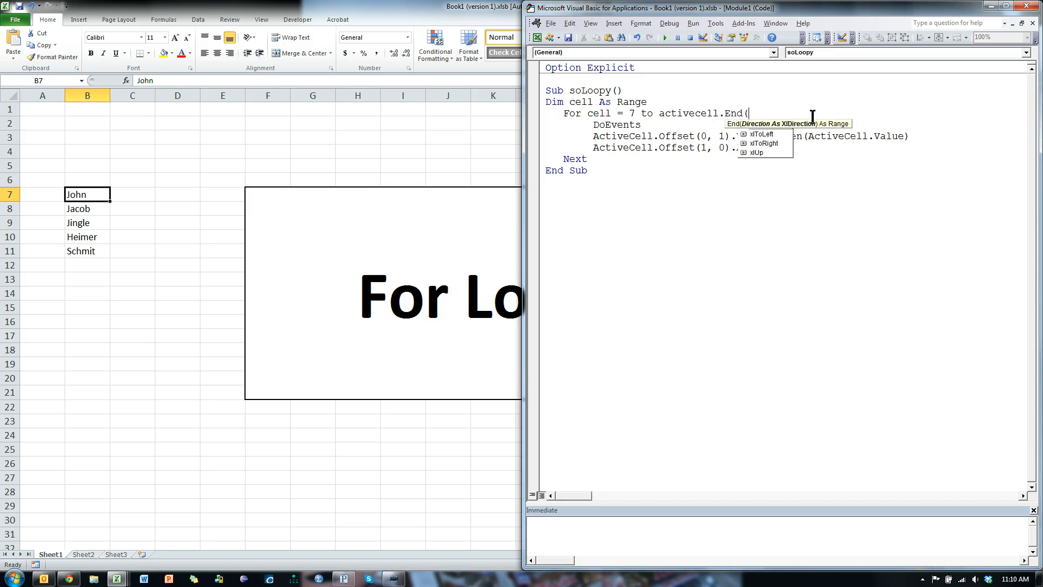
pyautogui.write('xlDown).Row')
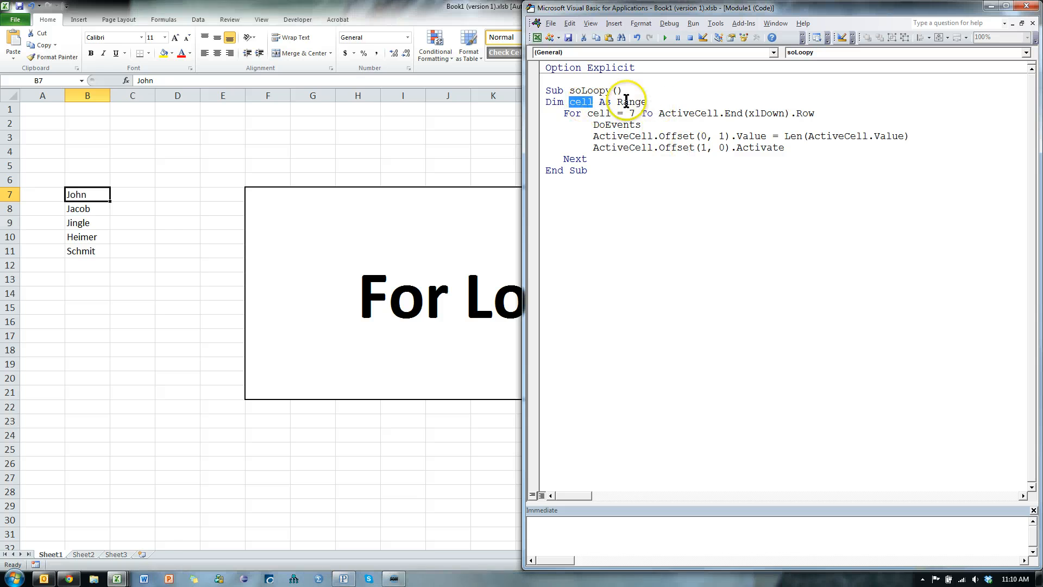
# - Change the declaration from Dim cell As Range to Dim i As Integer
pyautogui.write('i')
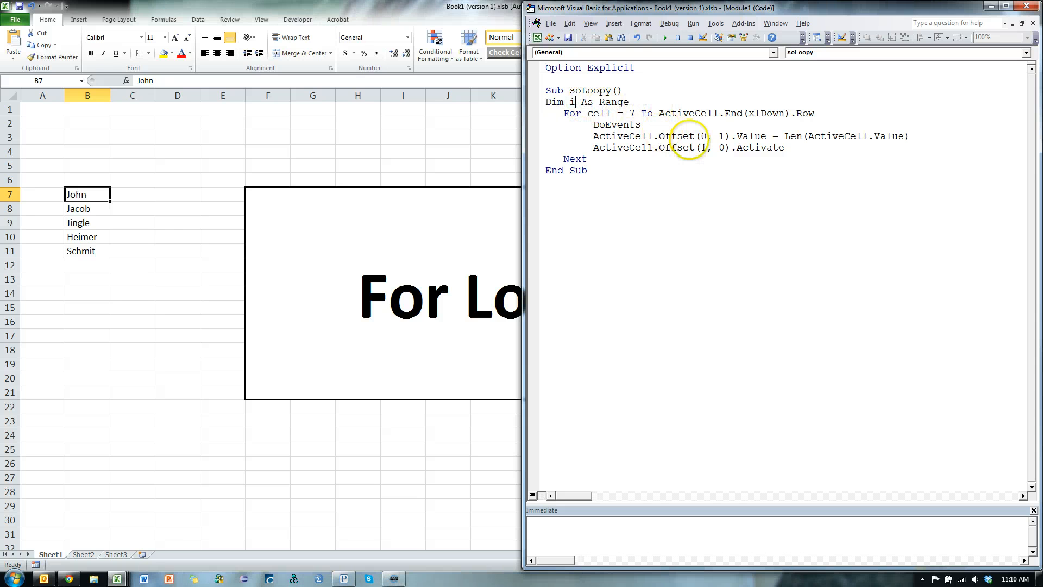
pyautogui.doubleClick(612, 102)
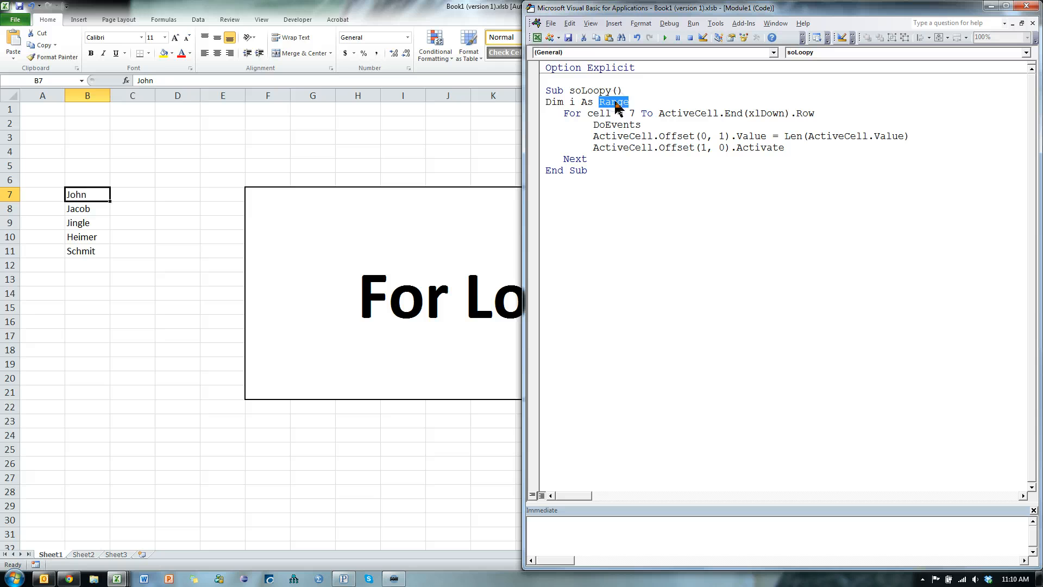
pyautogui.write('Integer')
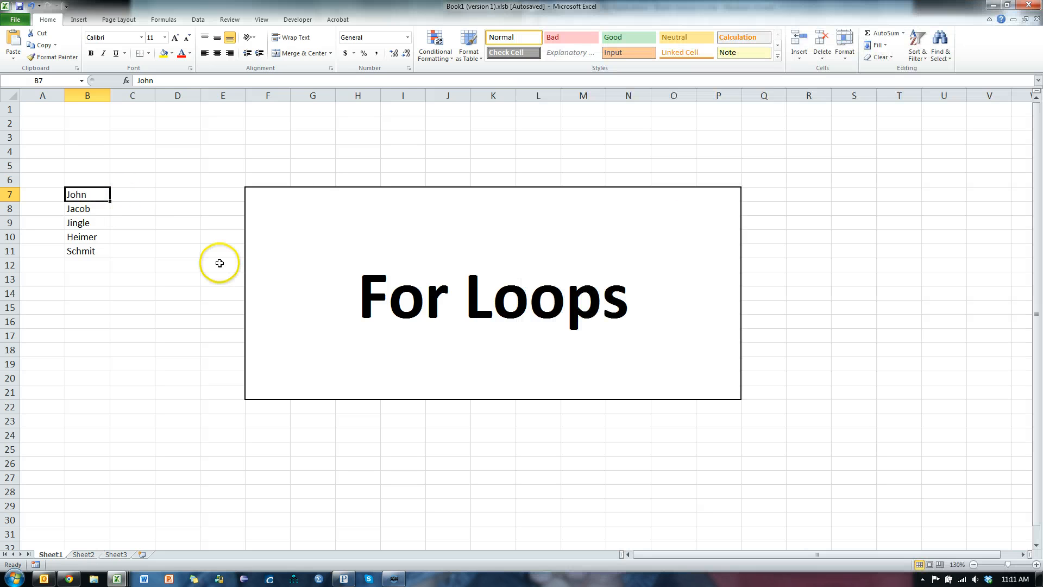
# - Run soLoopy on the names, then add mary and poppins below them in B12:B13
pyautogui.click(86, 251)
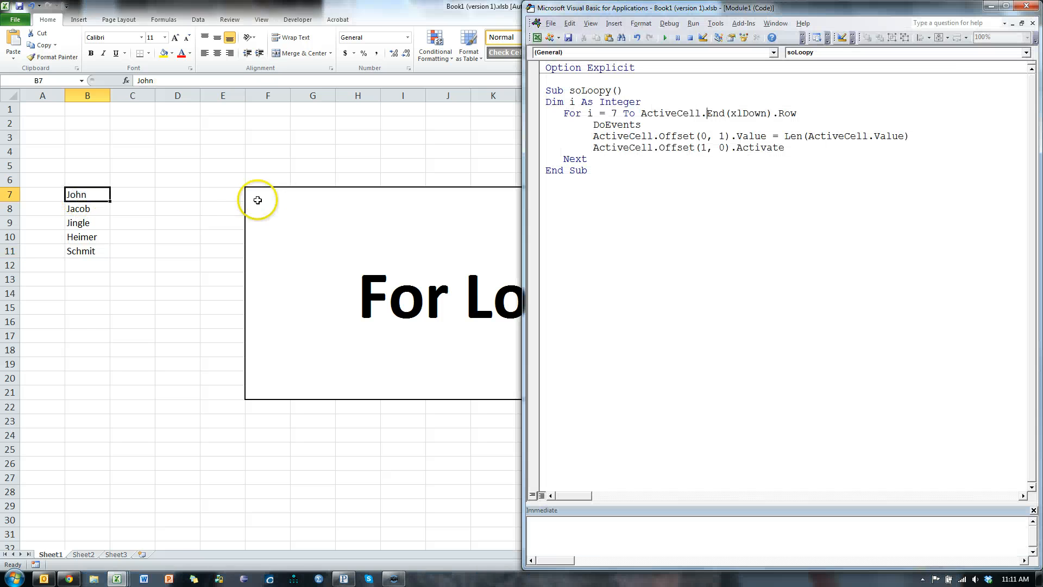
pyautogui.click(664, 37)
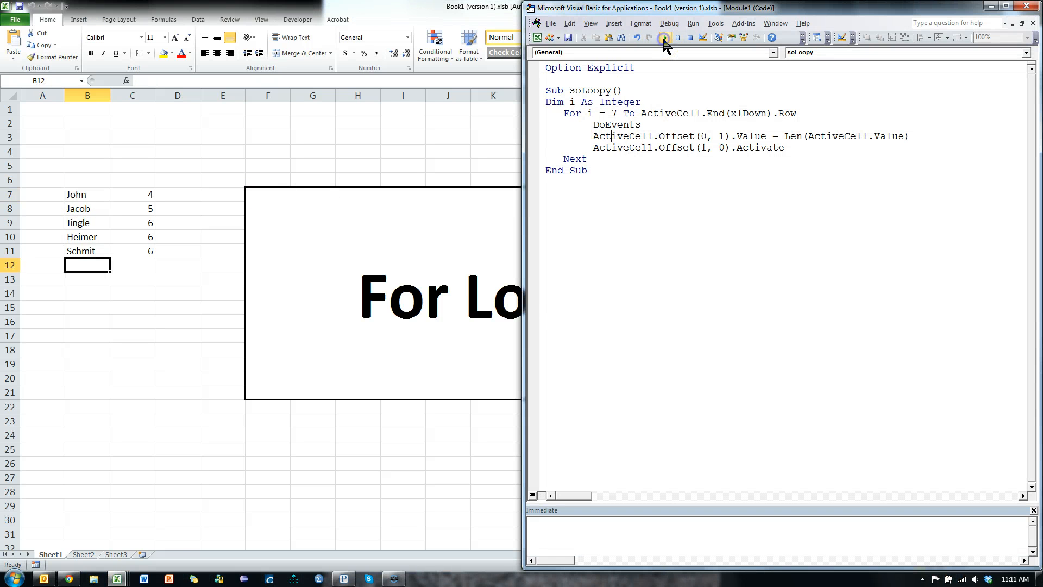
pyautogui.click(663, 37)
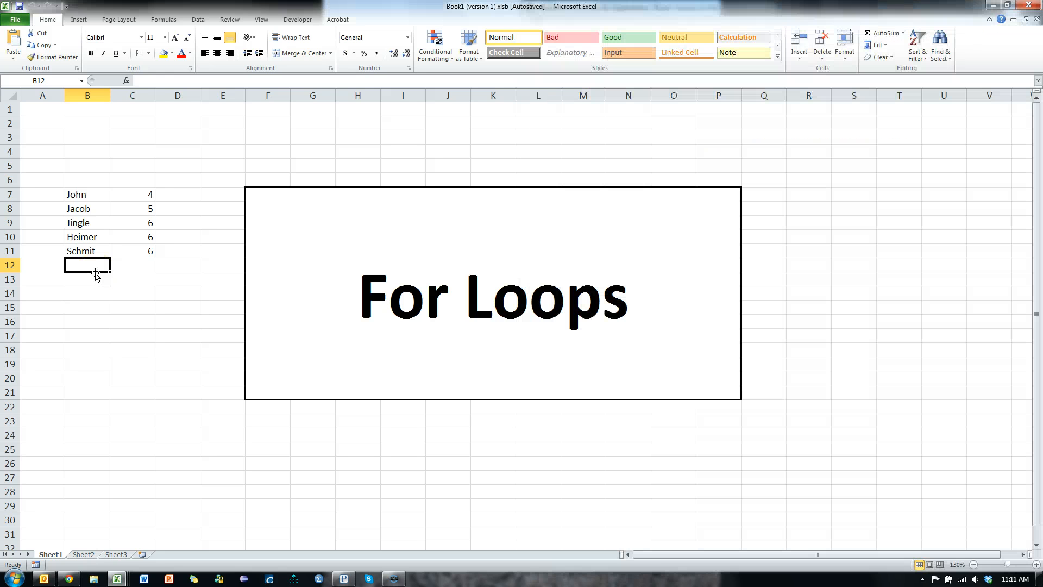
pyautogui.write('ma')
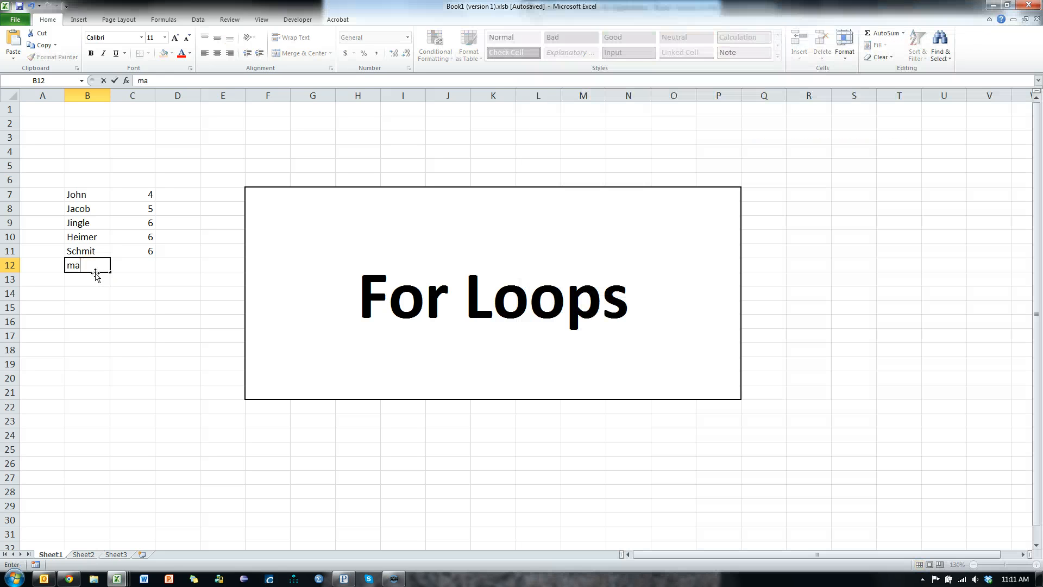
pyautogui.write('poppins')
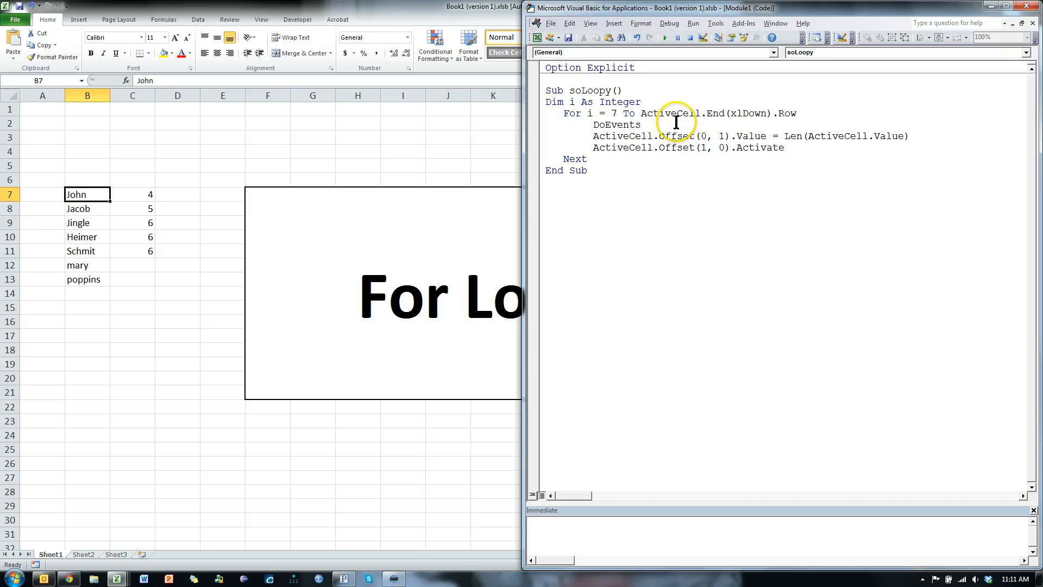
# - Select B7 and rerun the macro so the longer list gets lengths too
pyautogui.moveTo(675, 113); pyautogui.dragTo(796, 113)
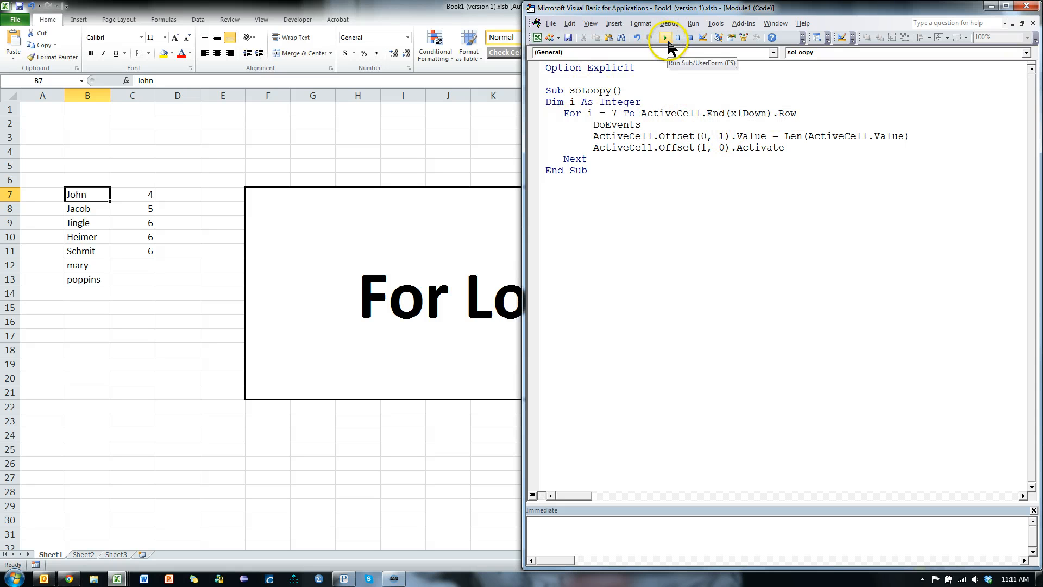
pyautogui.click(664, 37)
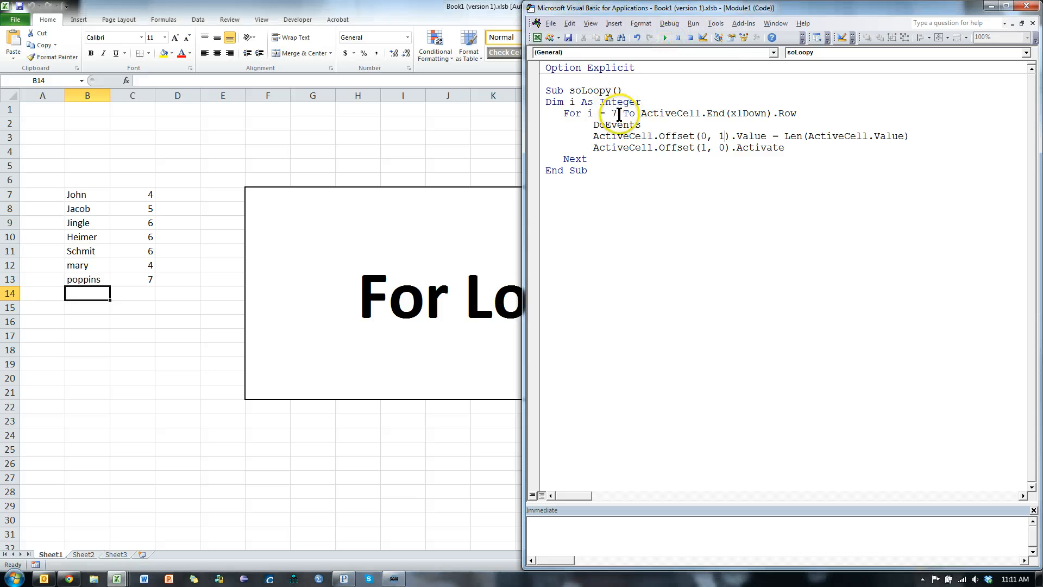